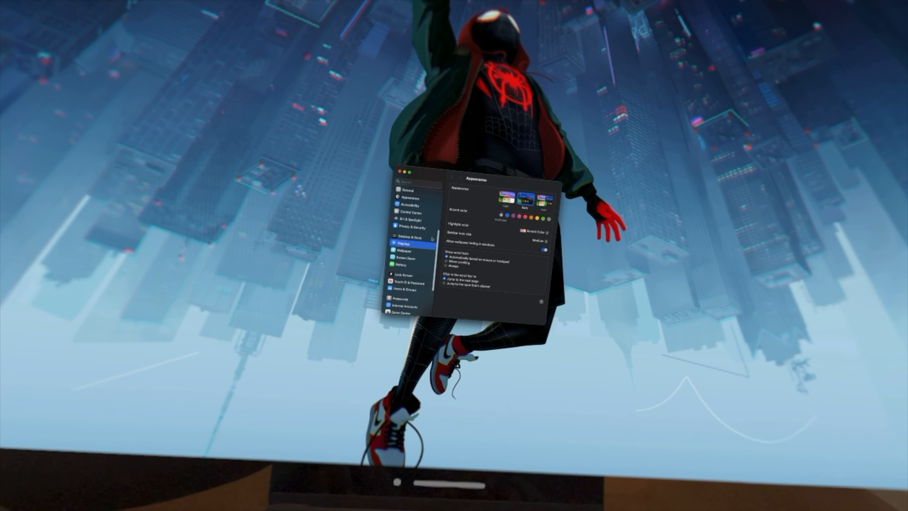
Show the Displays pane with all available resolutions listed for the virtual display
click(403, 244)
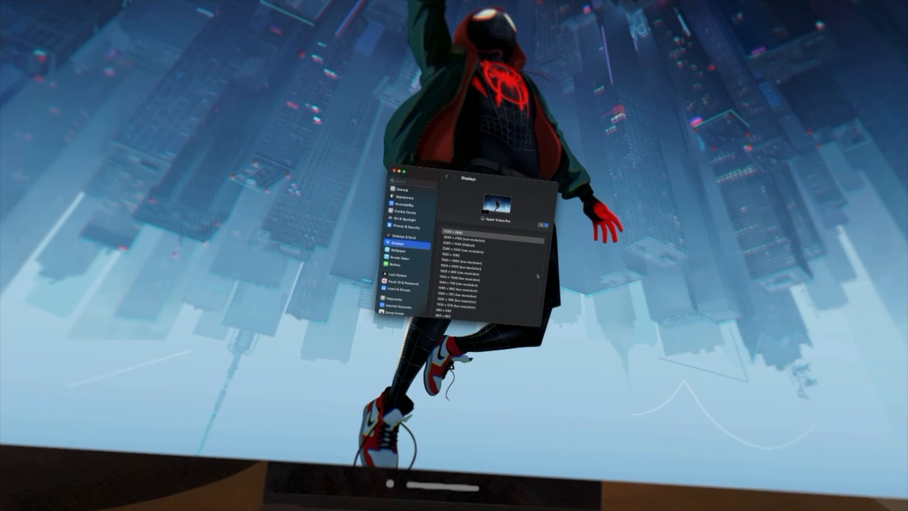